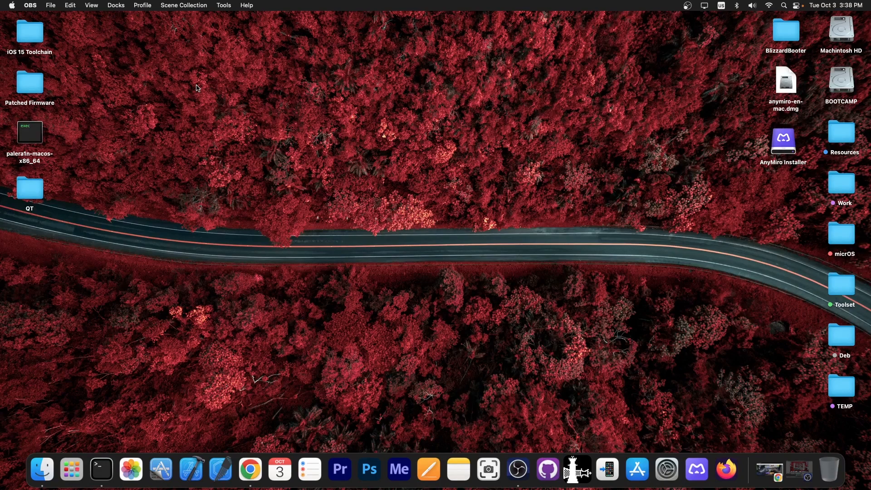
mouse_move(532, 319)
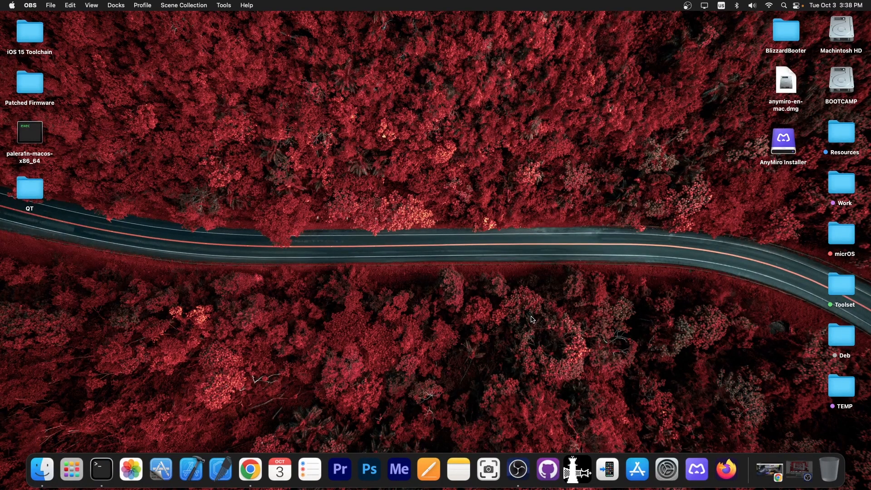
mouse_move(667, 452)
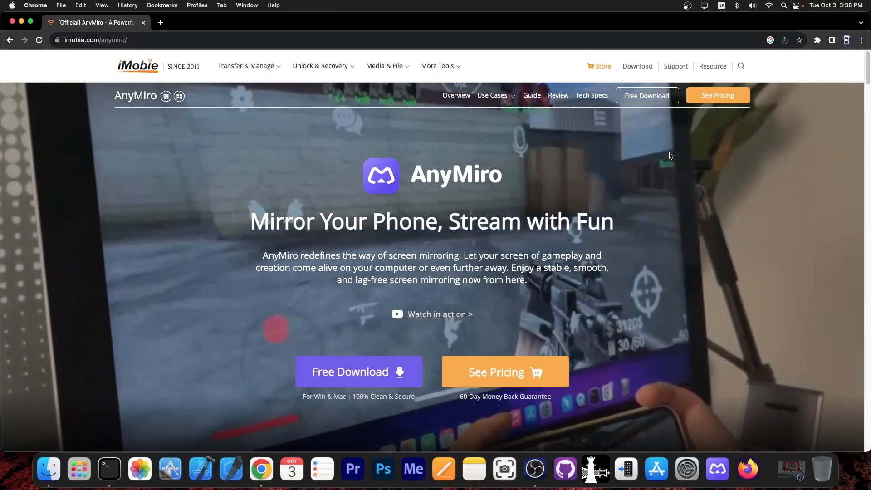
Step: Scroll through the AnyMiro feature sections on iMobie's product page
scroll("down", 3)
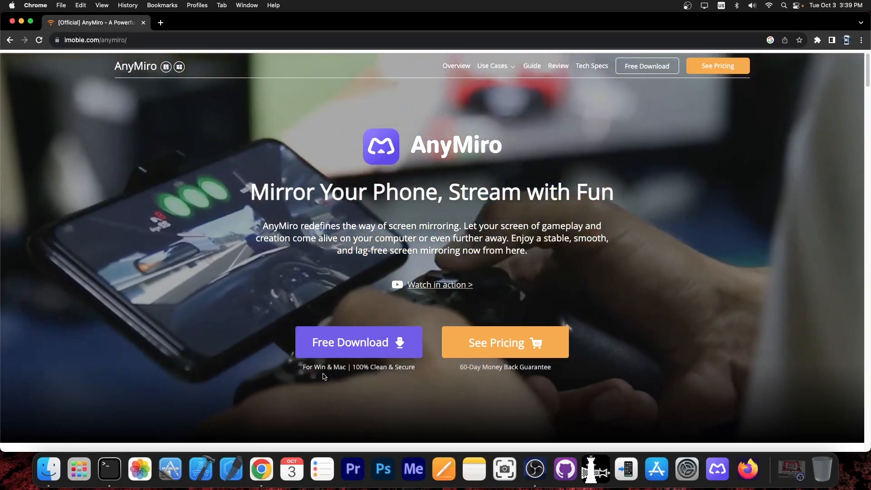
scroll("down", 3)
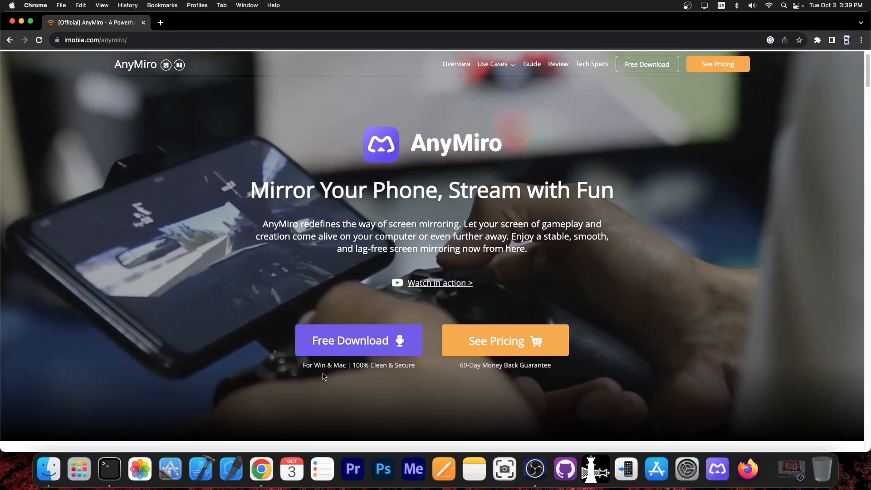
scroll("down", 3)
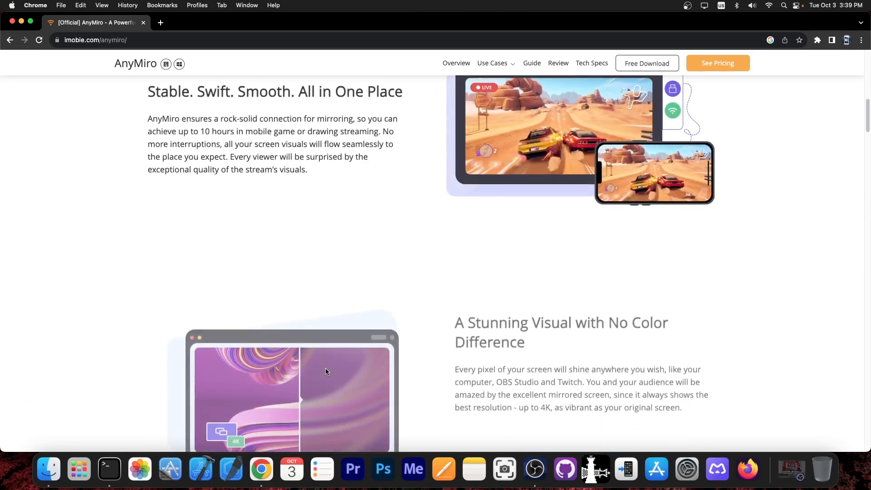
scroll("down", 3)
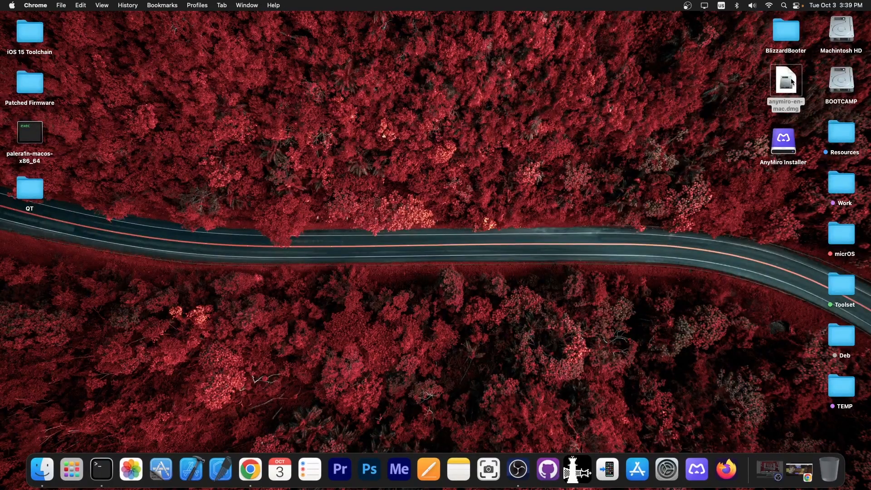
Step: Open anymiro-en-mac.dmg, launch the AnyMiro installer app, and choose iOS/iPadOS mirroring
double_click(785, 81)
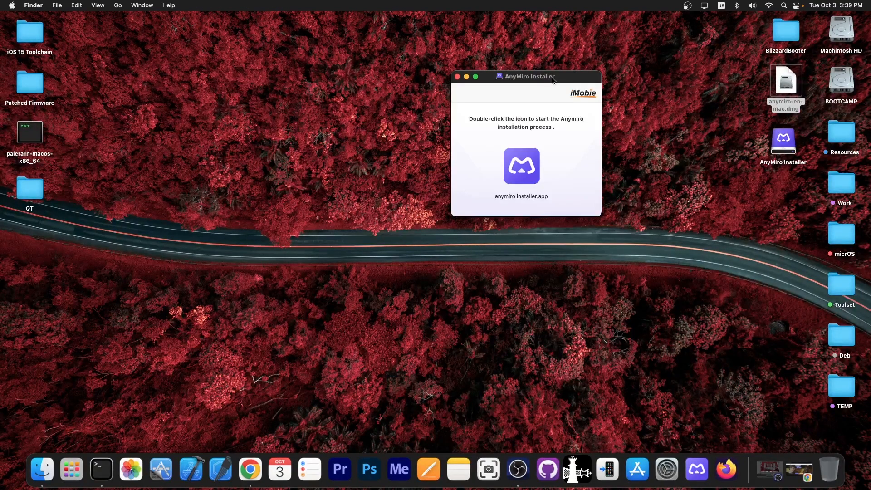
double_click(521, 166)
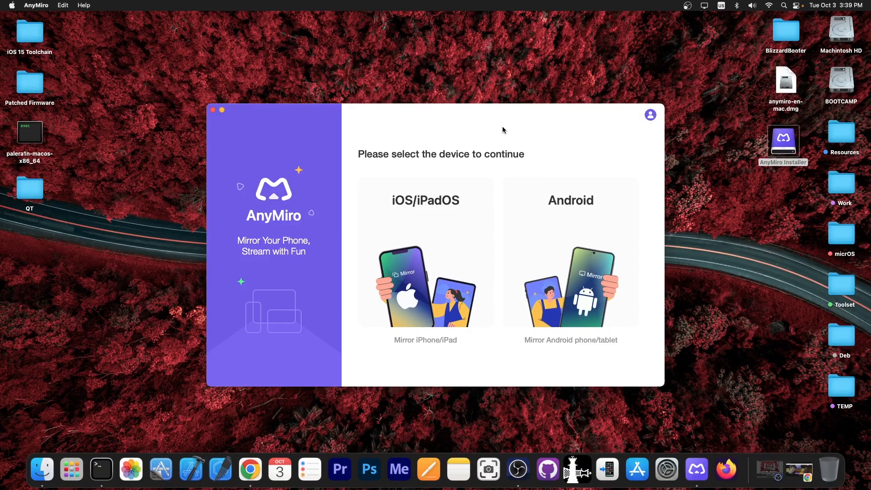
left_click(425, 251)
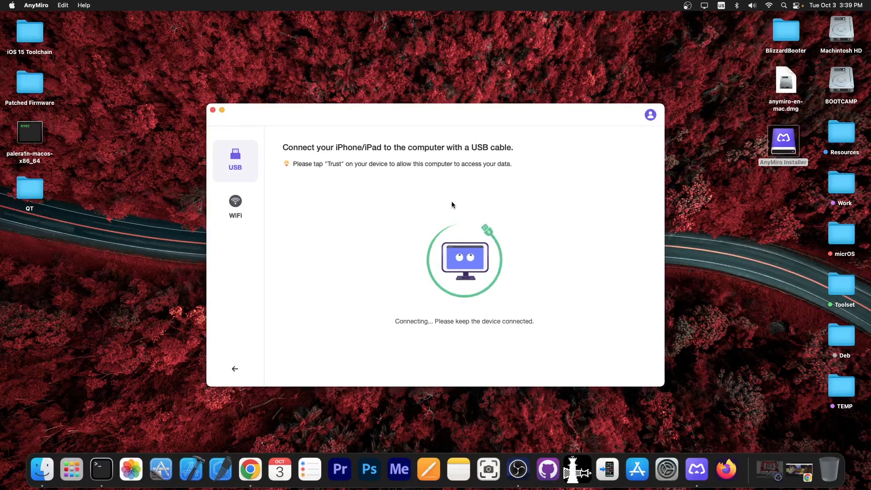
mouse_move(382, 228)
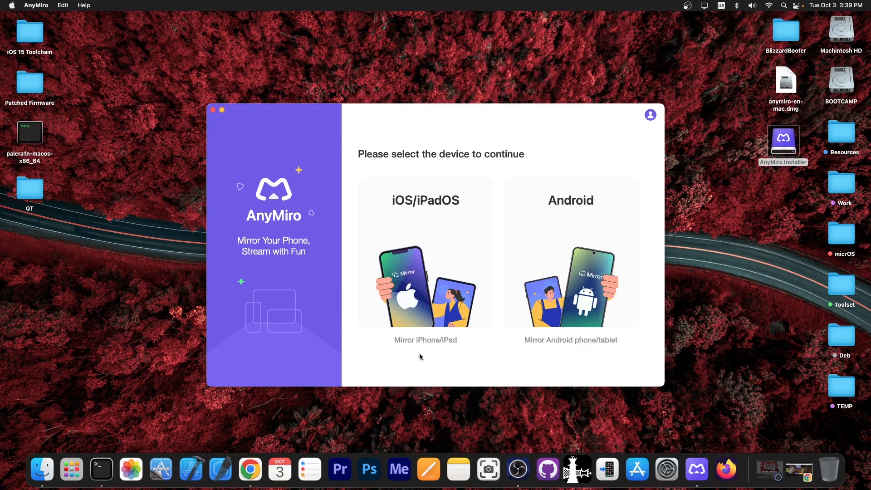
mouse_move(570, 286)
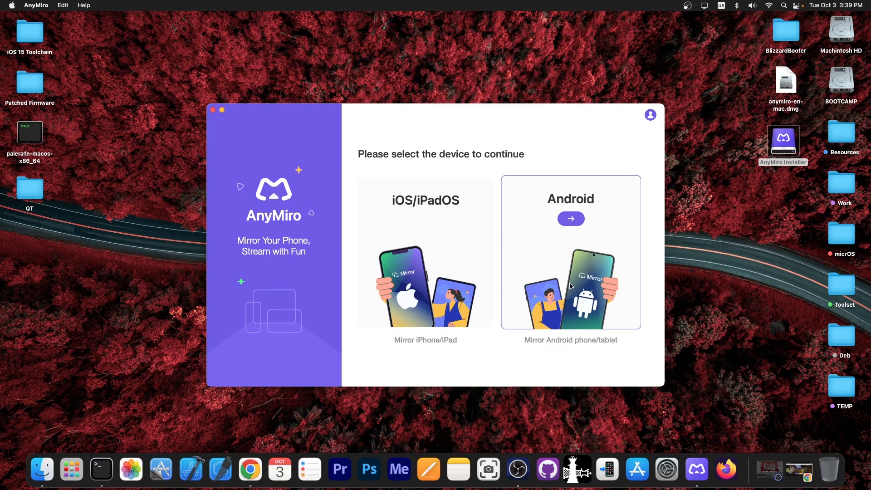
mouse_move(592, 284)
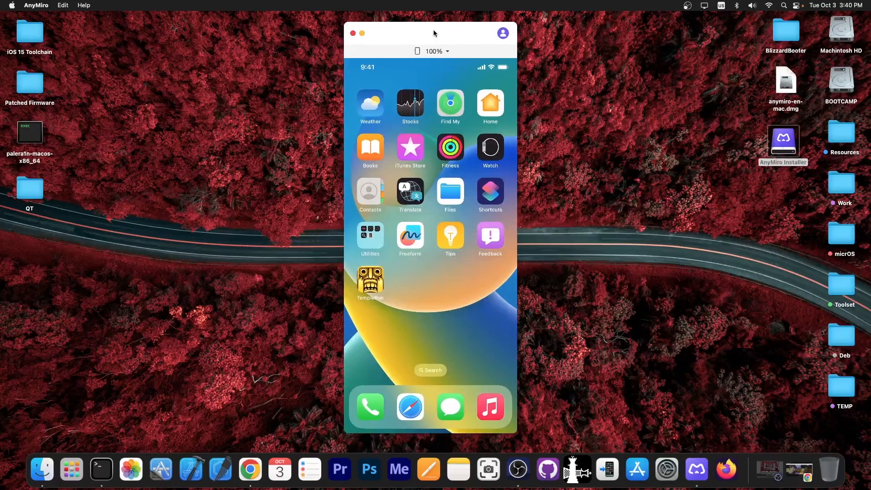
Step: Switch the mirror scale to 50%, then back to 100%
left_click(436, 51)
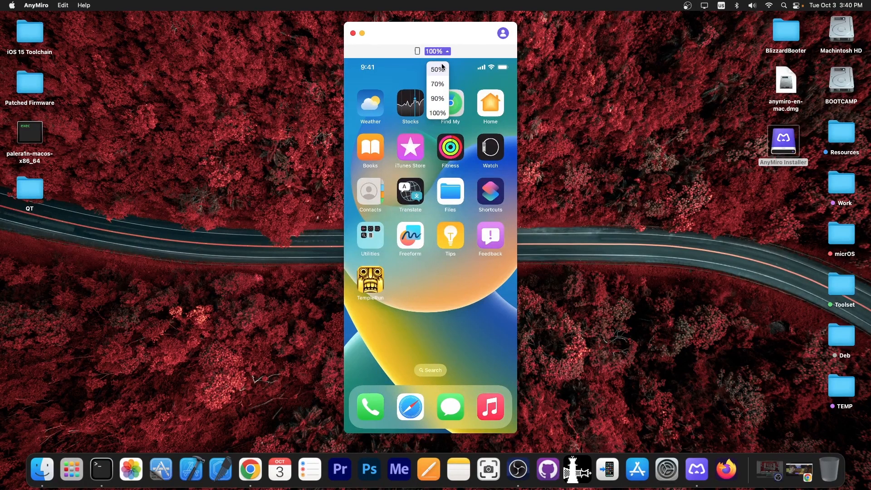
left_click(437, 70)
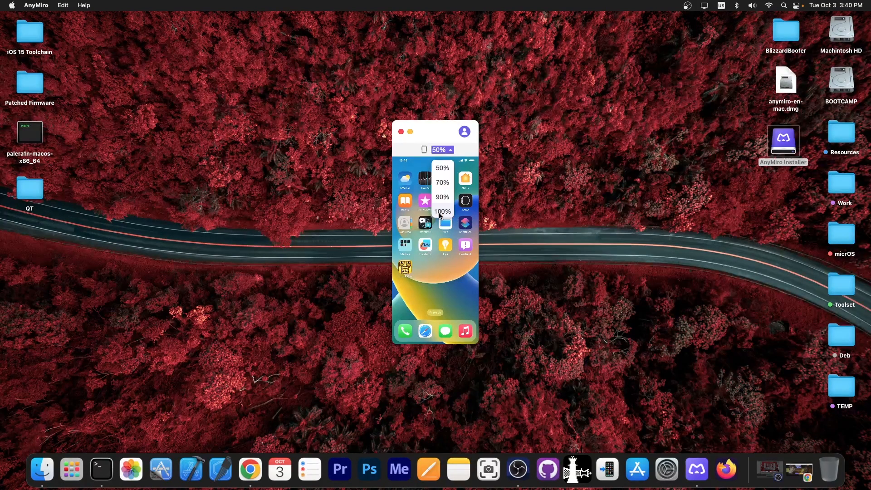
left_click(443, 211)
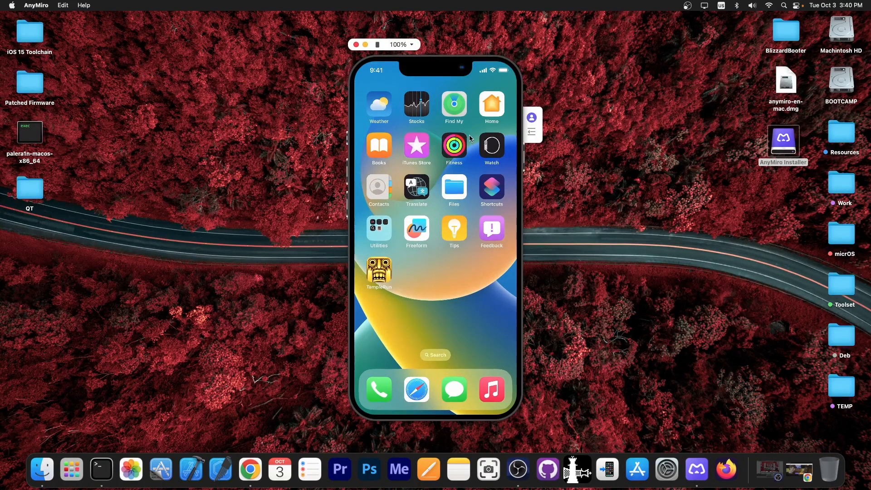
mouse_move(574, 54)
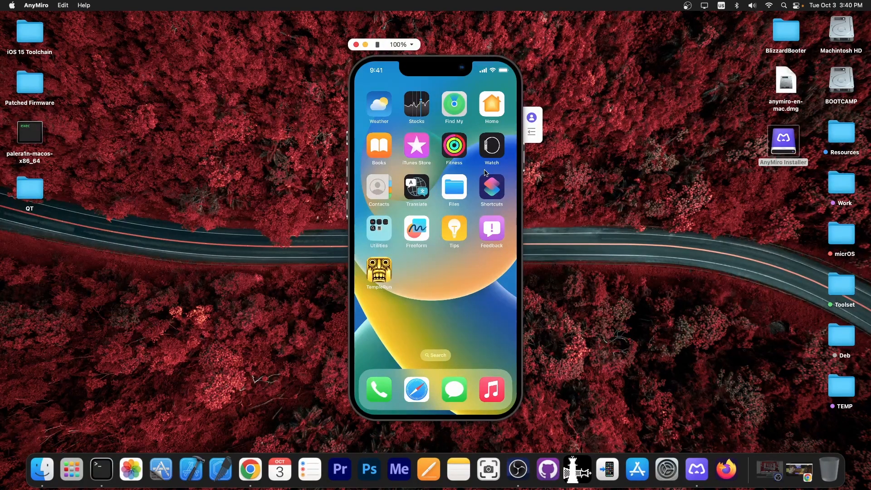
Step: Tap the Temple Run icon on the mirrored iPhone home screen
left_click(379, 269)
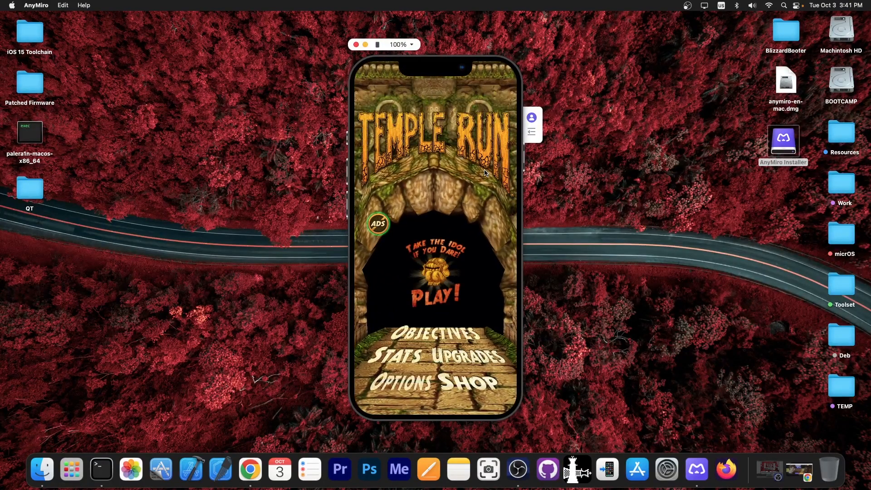
left_click(436, 289)
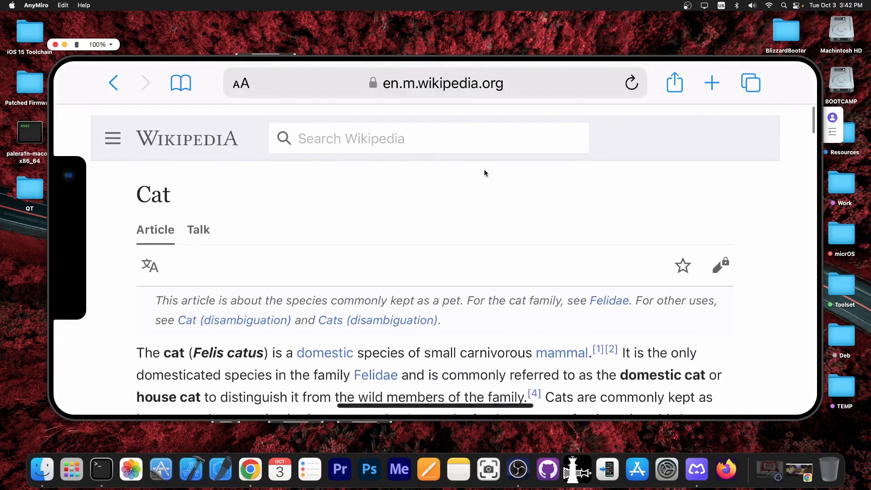
Step: Scroll the landscape Wikipedia Cat article and enlarge the AnyMiro mirror window
scroll("down", 3)
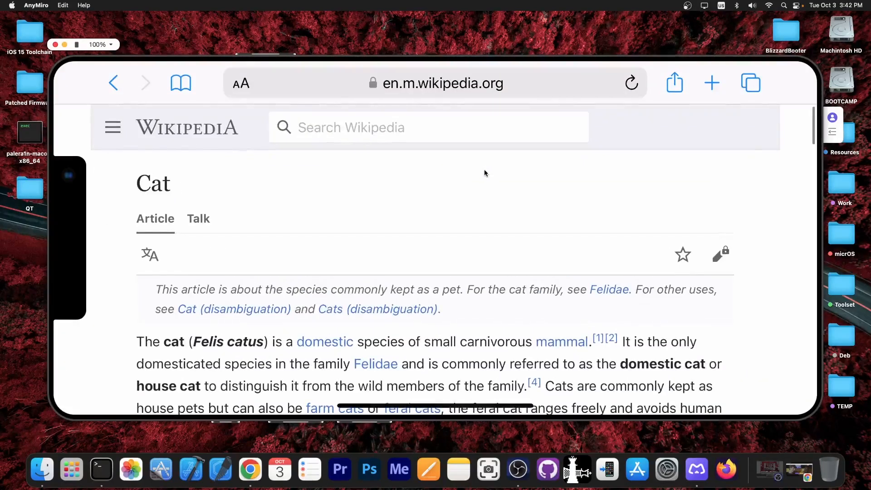
scroll("down", 3)
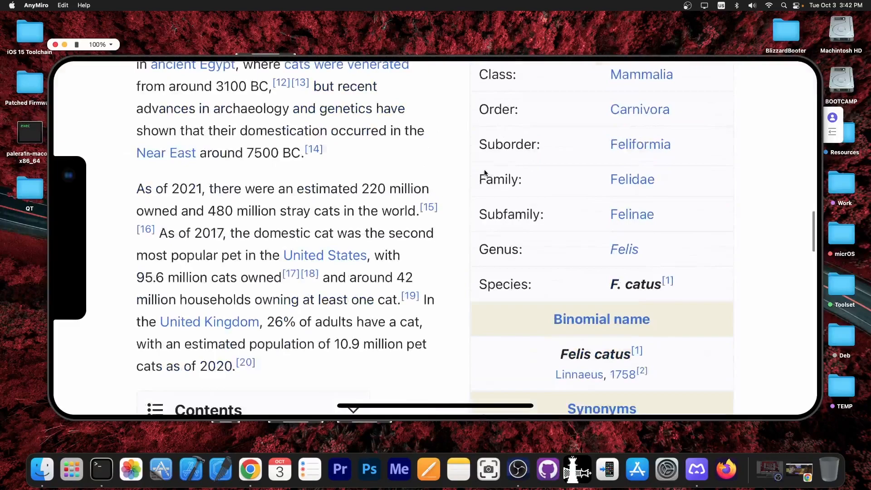
scroll("down", 3)
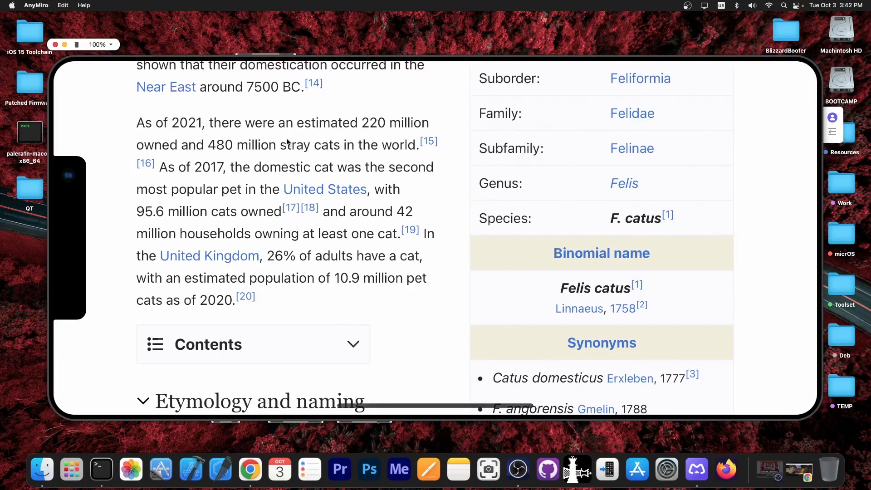
left_click(99, 44)
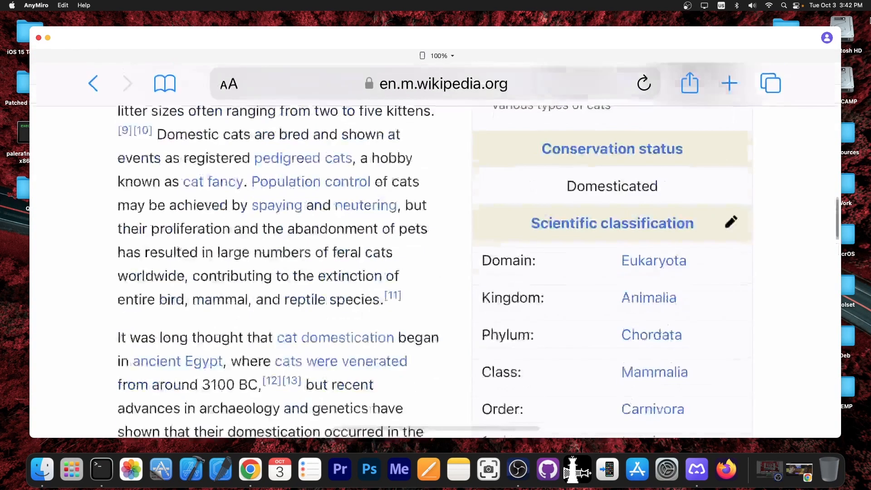
Step: Scroll down the Cat article in the enlarged window toward the Domestication section
scroll("up", 3)
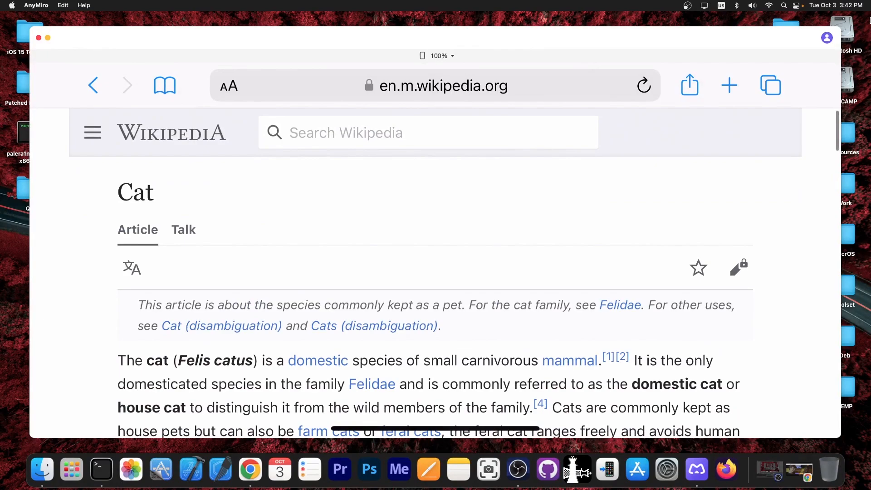
scroll("down", 3)
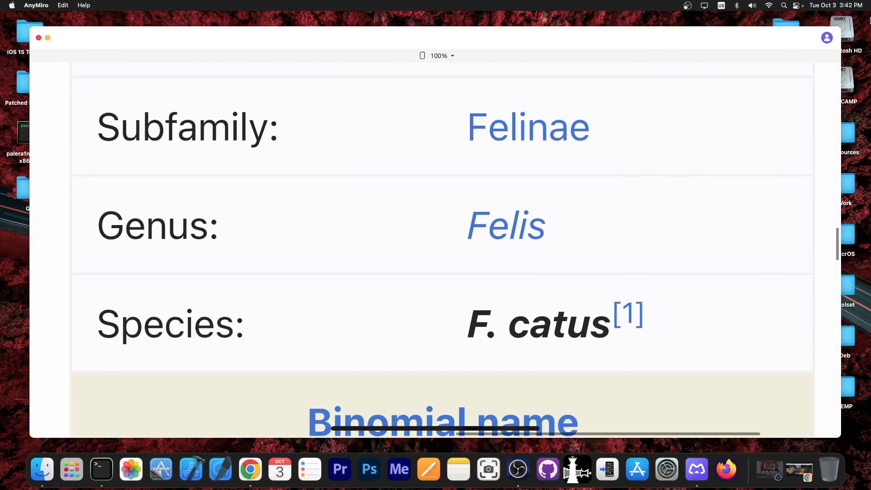
scroll("down", 3)
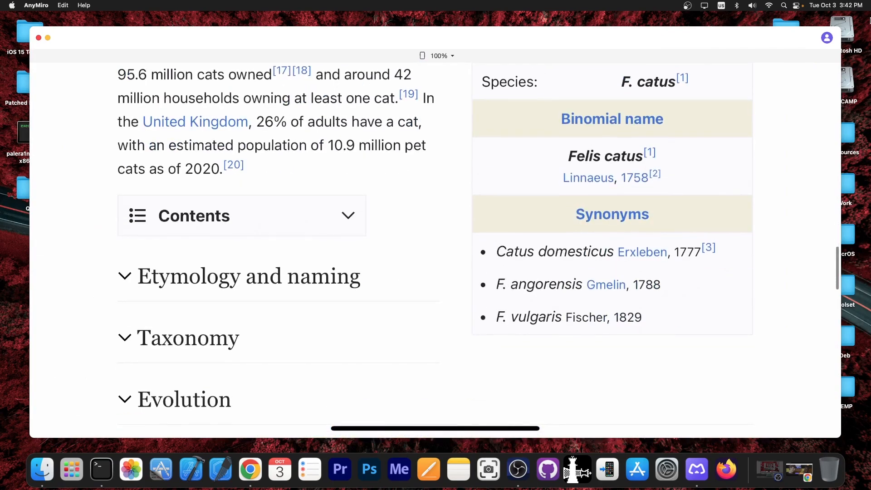
scroll("down", 3)
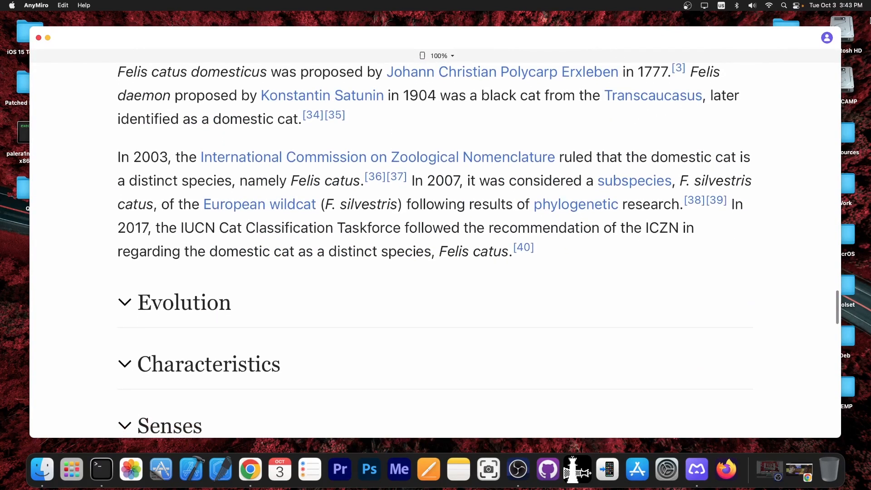
scroll("down", 3)
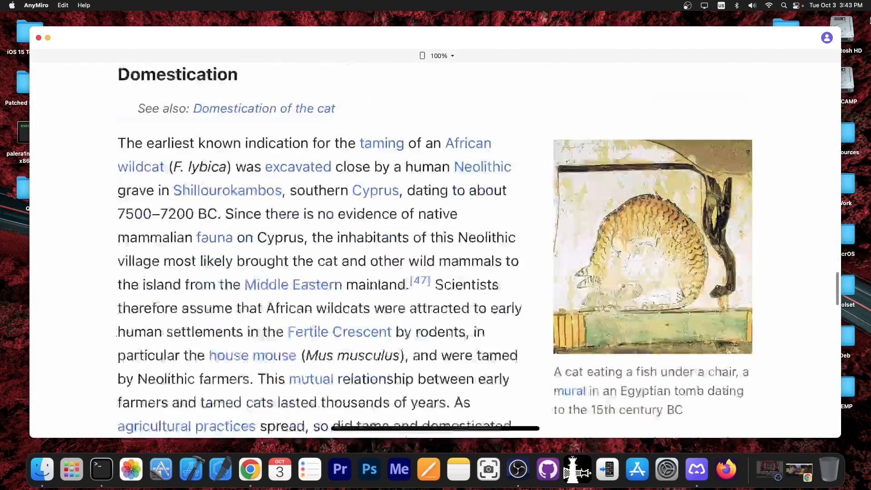
scroll("down", 3)
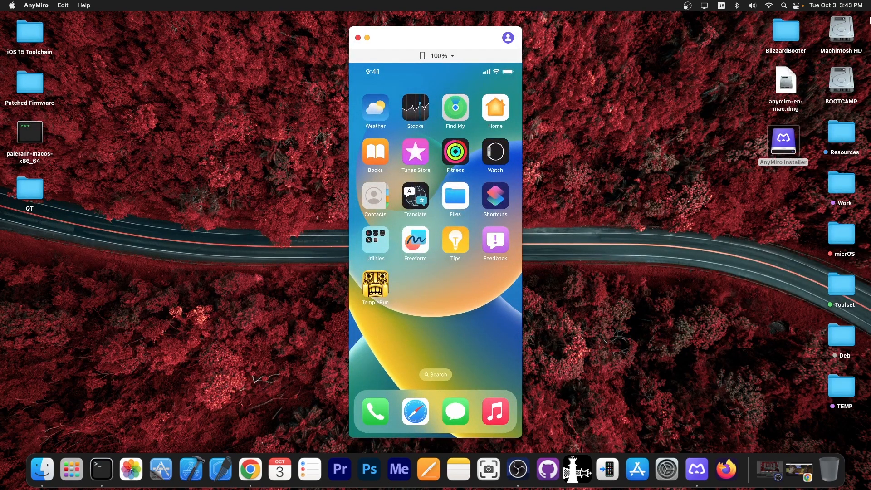
Step: Move the portrait home-screen mirror window to the left side of the desktop
left_click(415, 411)
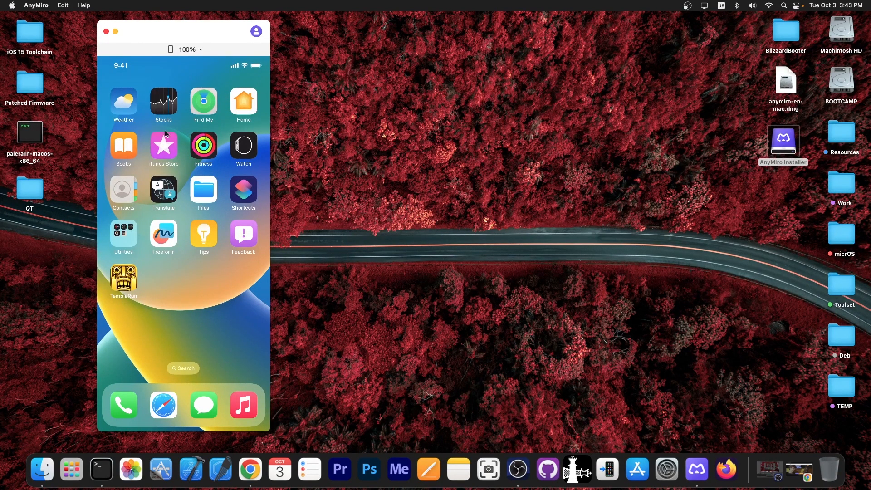
mouse_move(450, 419)
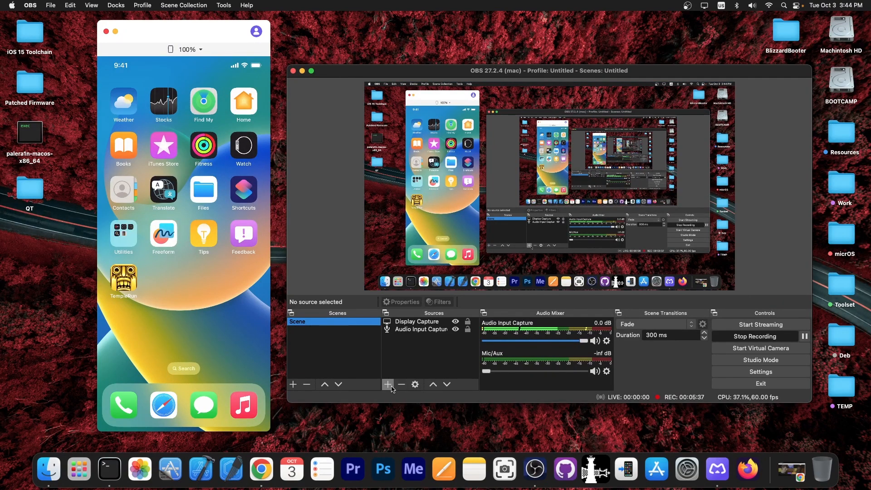
Step: Add a Window Capture source in OBS targeting the [AnyMiro] LiveStream window
left_click(388, 383)
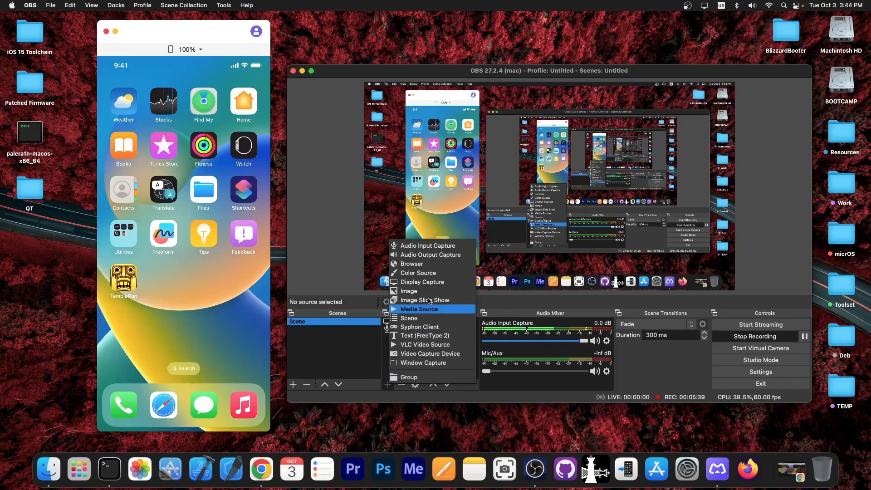
left_click(423, 362)
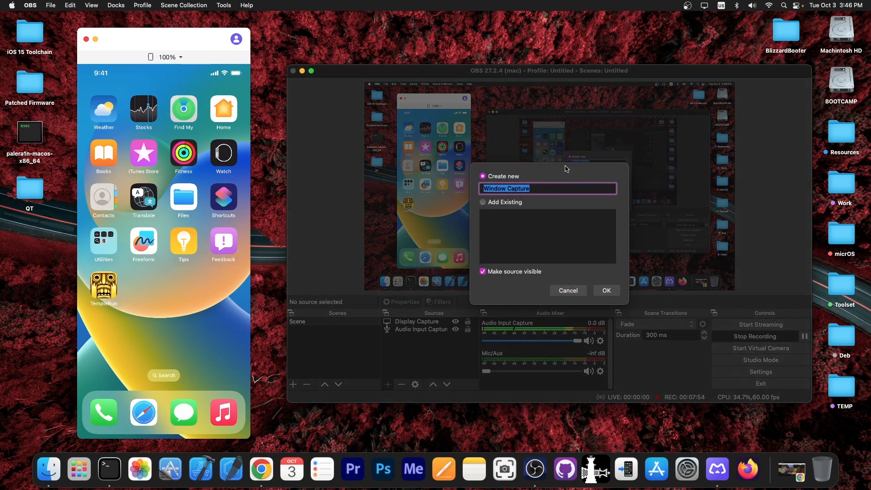
left_click(606, 290)
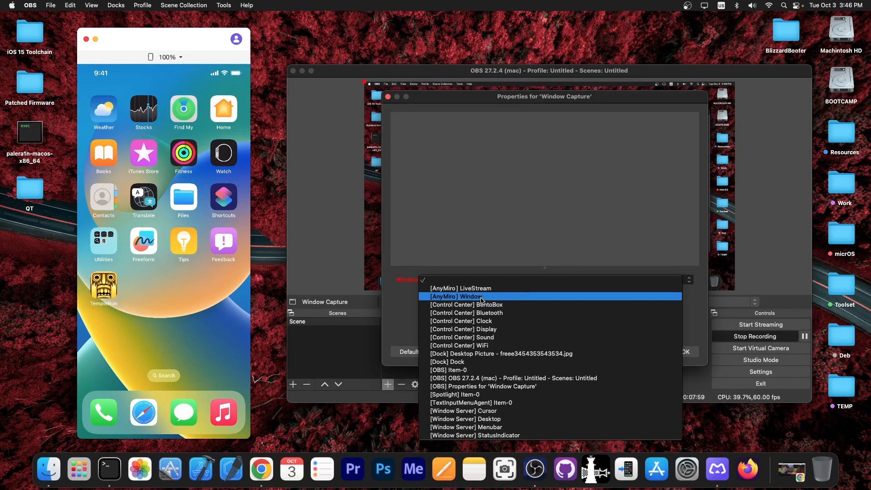
left_click(460, 297)
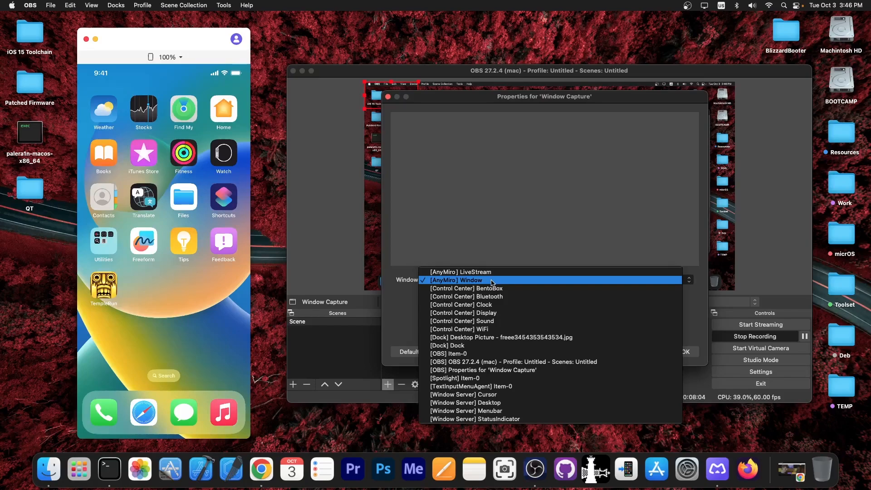
left_click(461, 272)
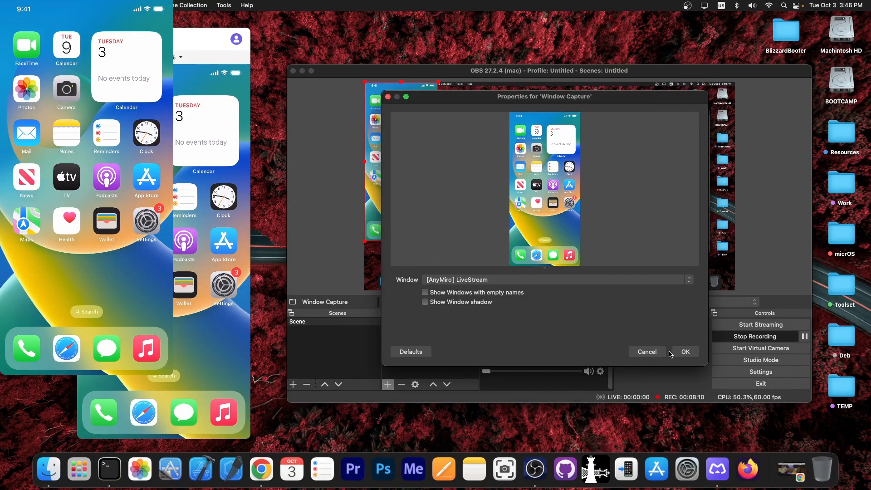
Step: Confirm the window capture properties and adjust the capture in the preview
left_click(685, 351)
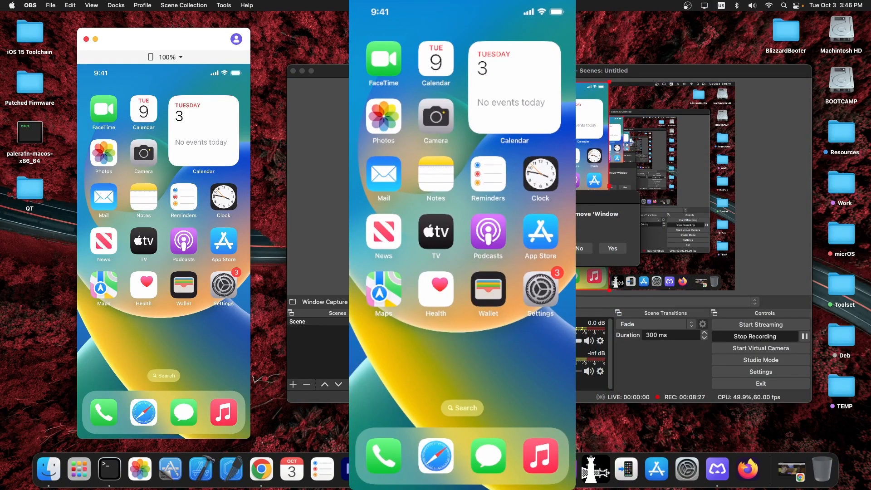
left_click(611, 249)
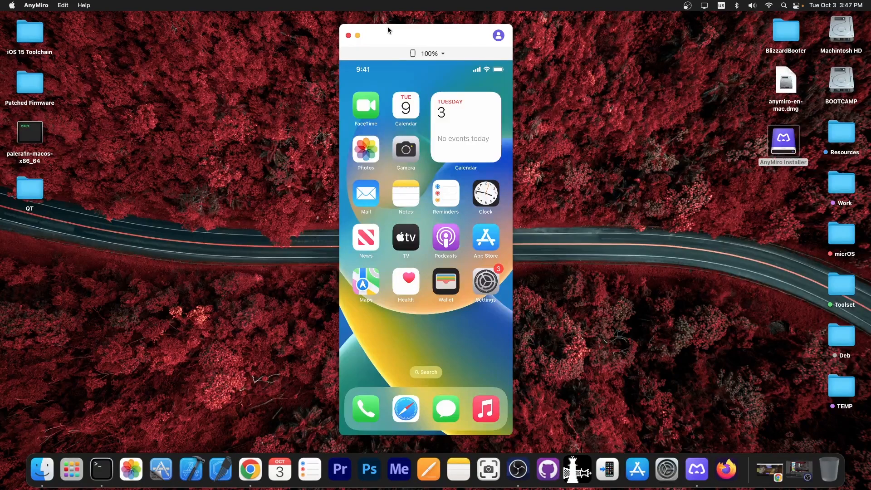
mouse_move(354, 37)
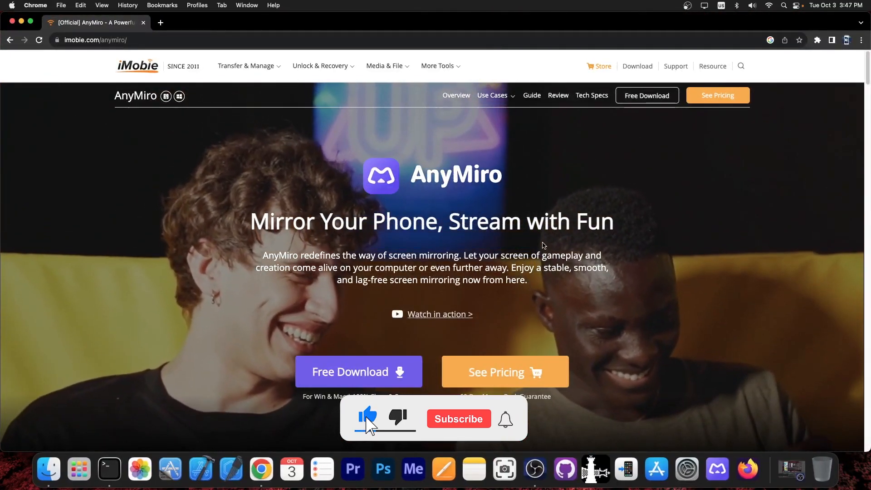
Step: Bring up the AnyMiro website in Chrome and close that window
left_click(458, 418)
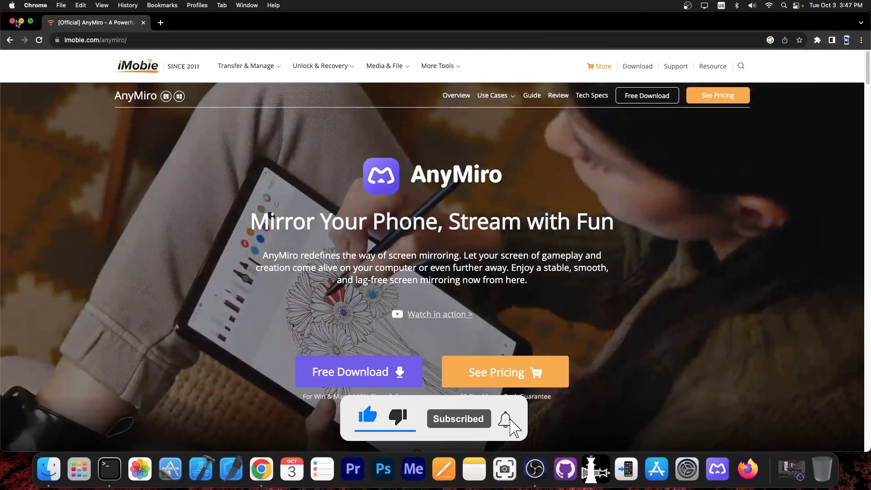
left_click(9, 22)
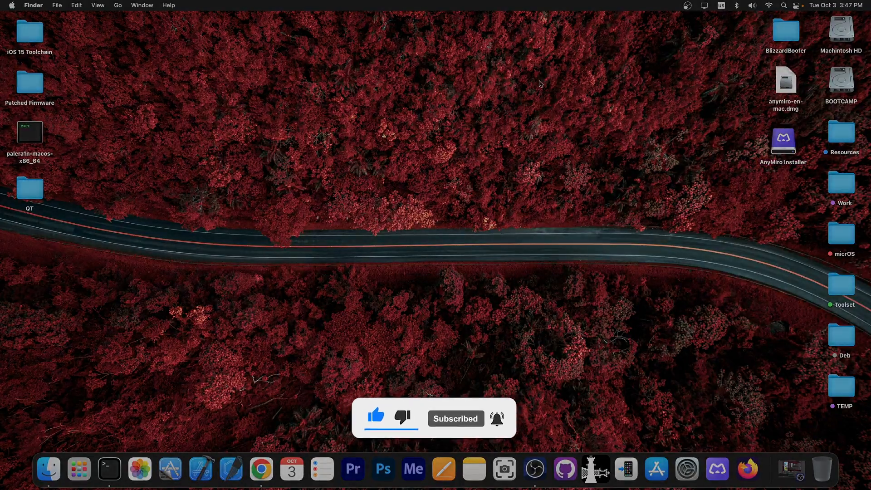